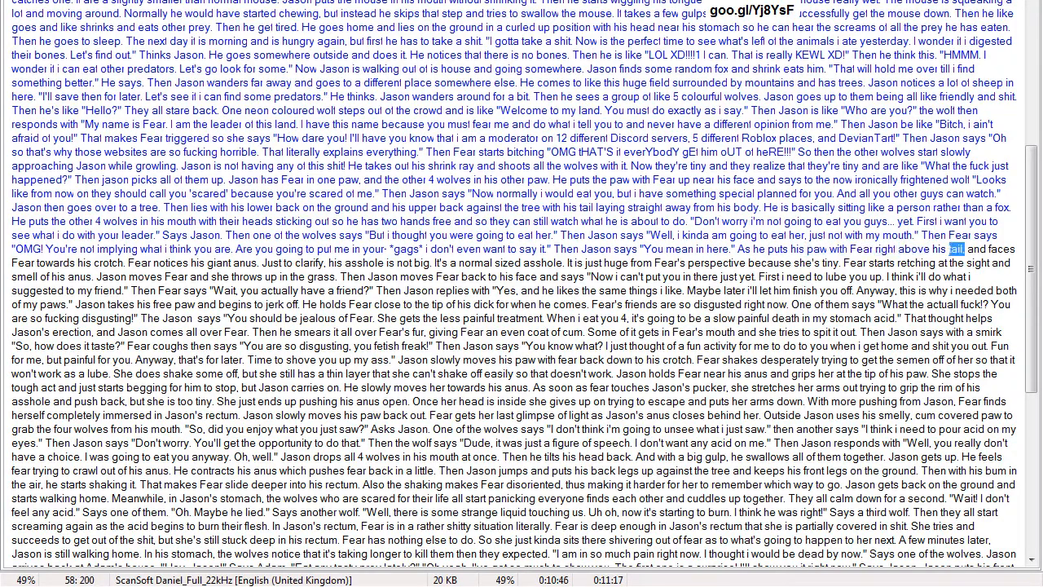
Follow the spoken word down the story text until reading reaches about 52%.
{"action": "scroll", "scroll_direction": "down", "scroll_amount": 3}
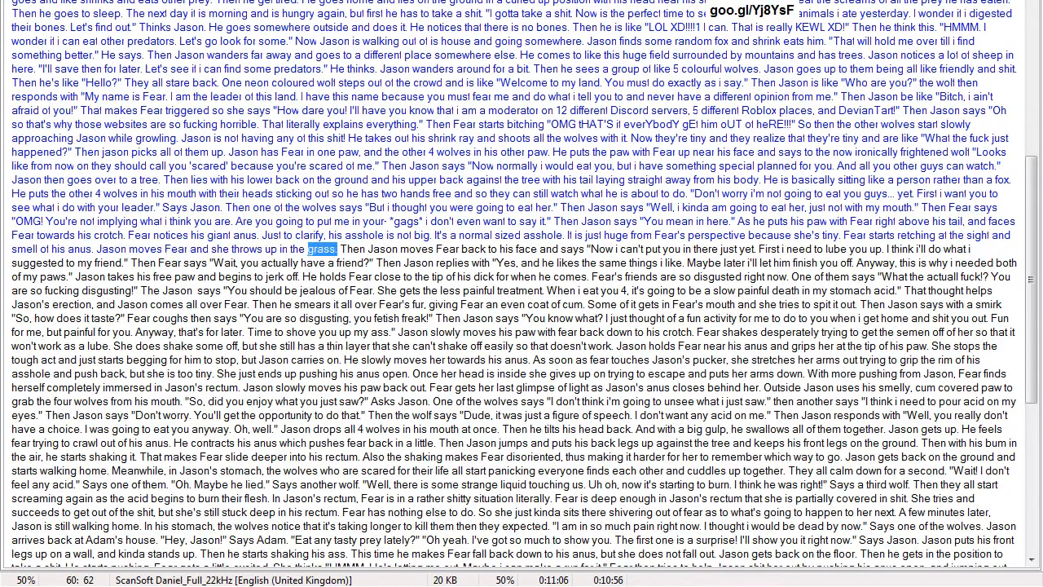
{"action": "double_click", "coordinate": [440, 248]}
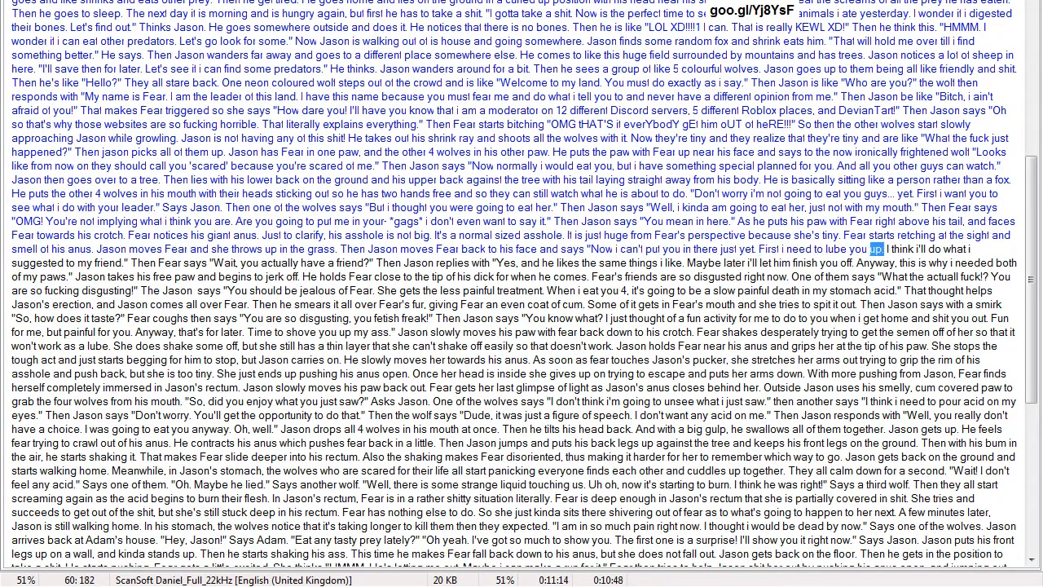
{"action": "scroll", "scroll_direction": "down", "scroll_amount": 3}
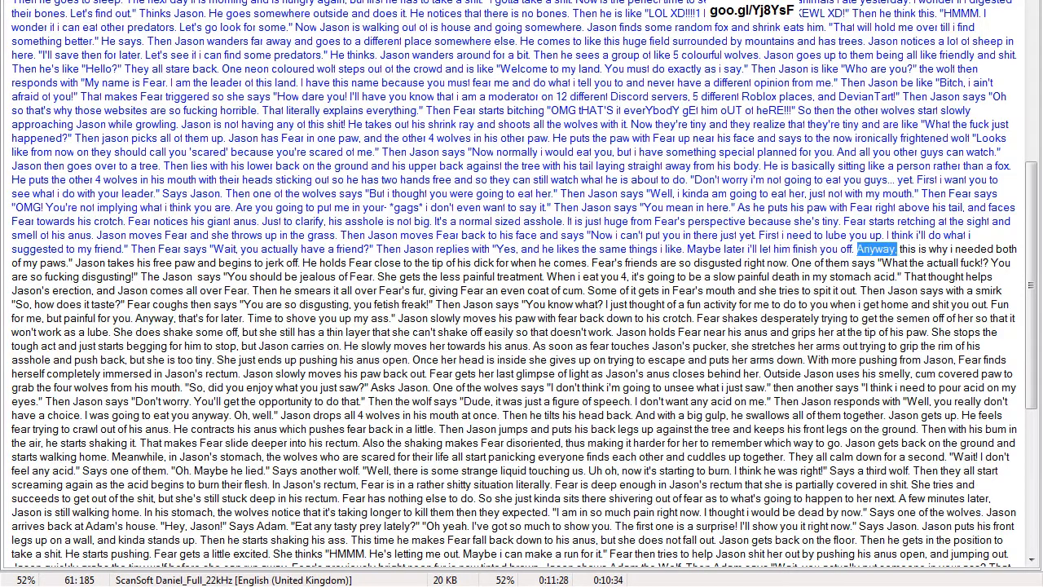
Keep following the highlighted word through the story until about 59% is read.
{"action": "scroll", "scroll_direction": "down", "scroll_amount": 3}
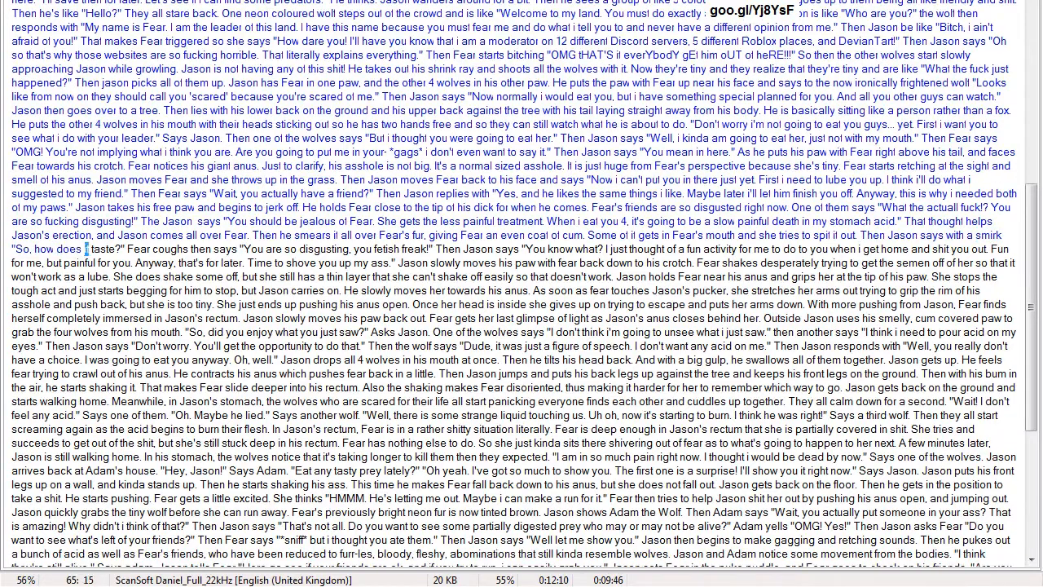
{"action": "double_click", "coordinate": [247, 248]}
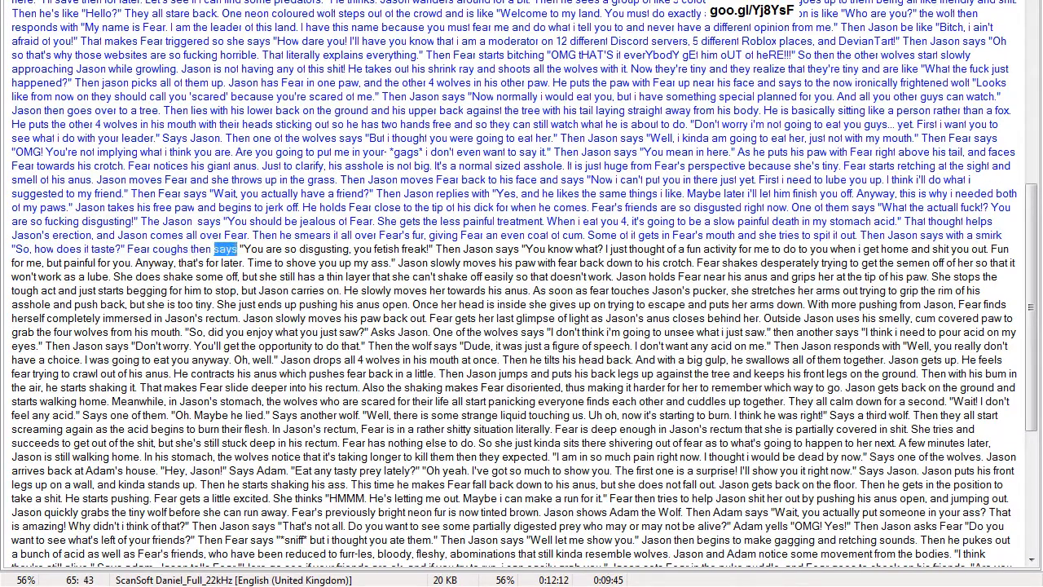
{"action": "double_click", "coordinate": [411, 248]}
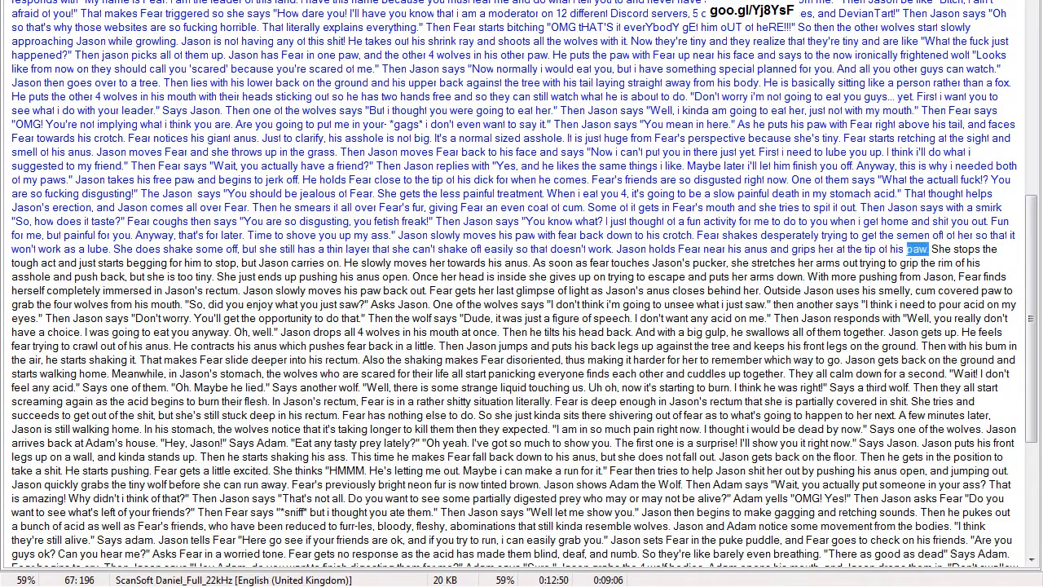
Scroll along with narration past the wolves calming in Jason's stomach, to about 68%.
{"action": "scroll", "scroll_direction": "down", "scroll_amount": 3}
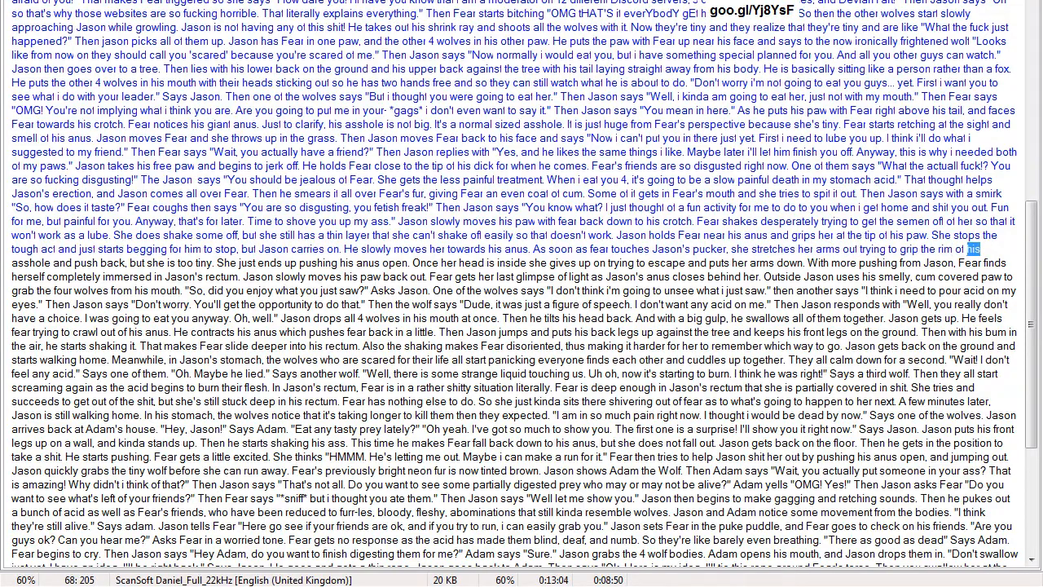
{"action": "scroll", "scroll_direction": "down", "scroll_amount": 3}
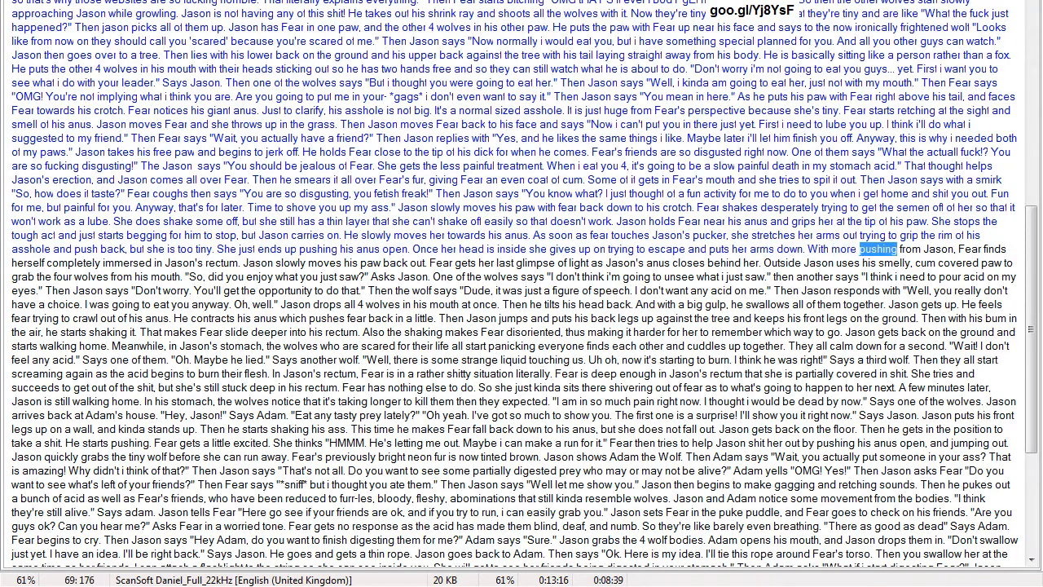
{"action": "scroll", "scroll_direction": "down", "scroll_amount": 3}
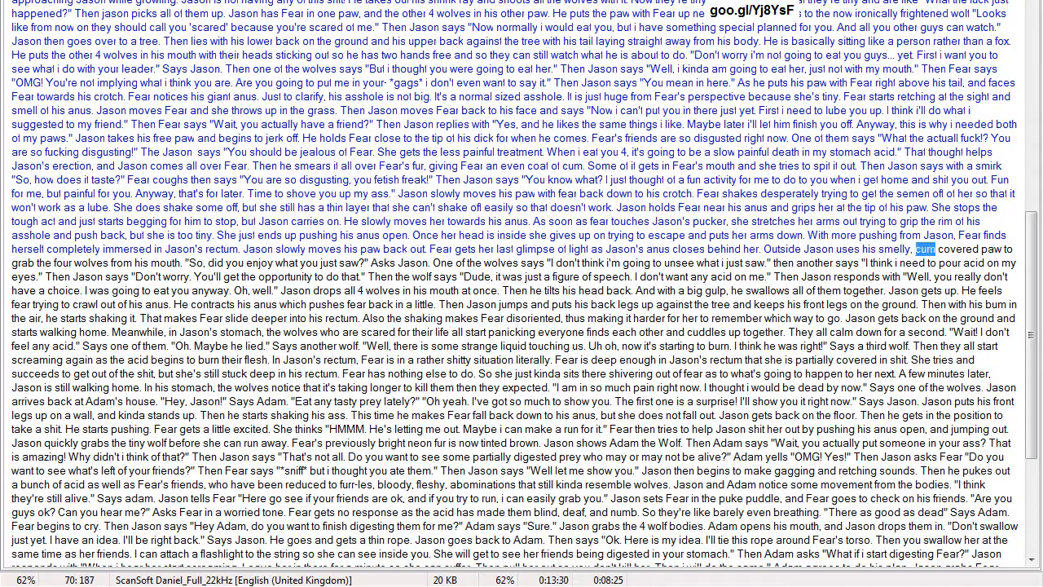
{"action": "scroll", "scroll_direction": "down", "scroll_amount": 3}
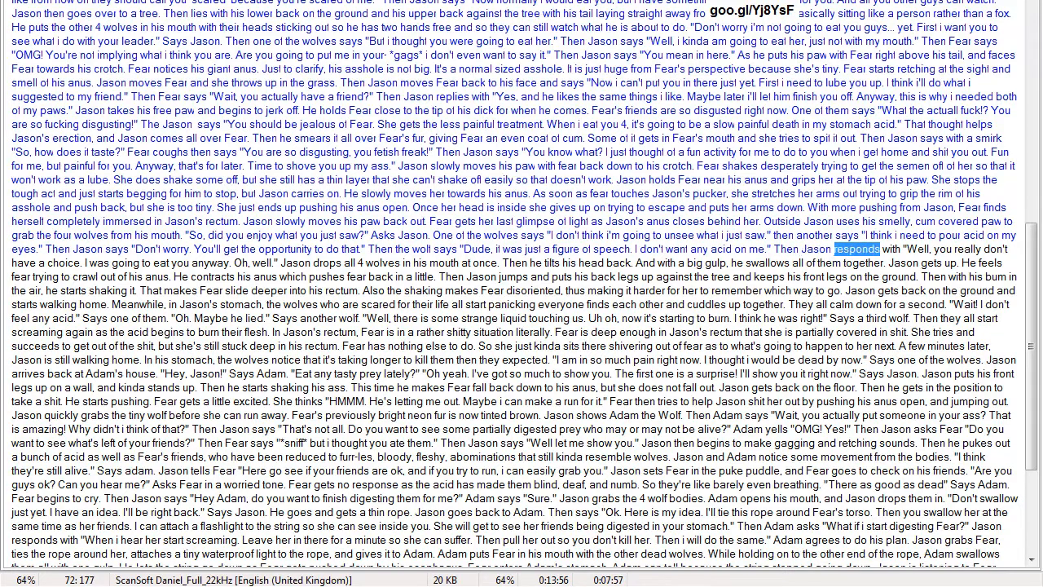
{"action": "scroll", "scroll_direction": "down", "scroll_amount": 3}
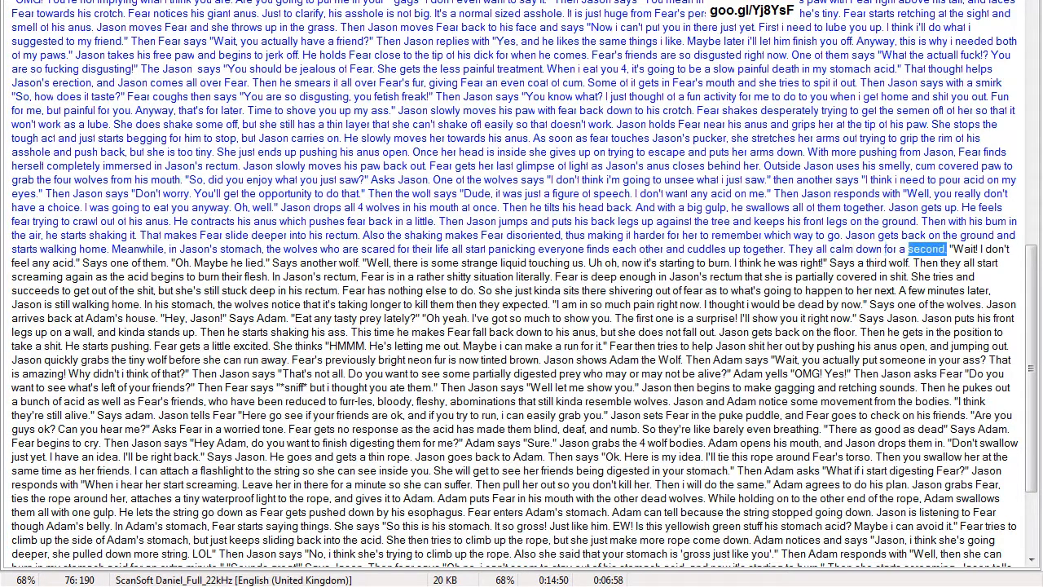
Scroll with playback to Fear thinking she can make a run for it, about 75%.
{"action": "scroll", "scroll_direction": "down", "scroll_amount": 3}
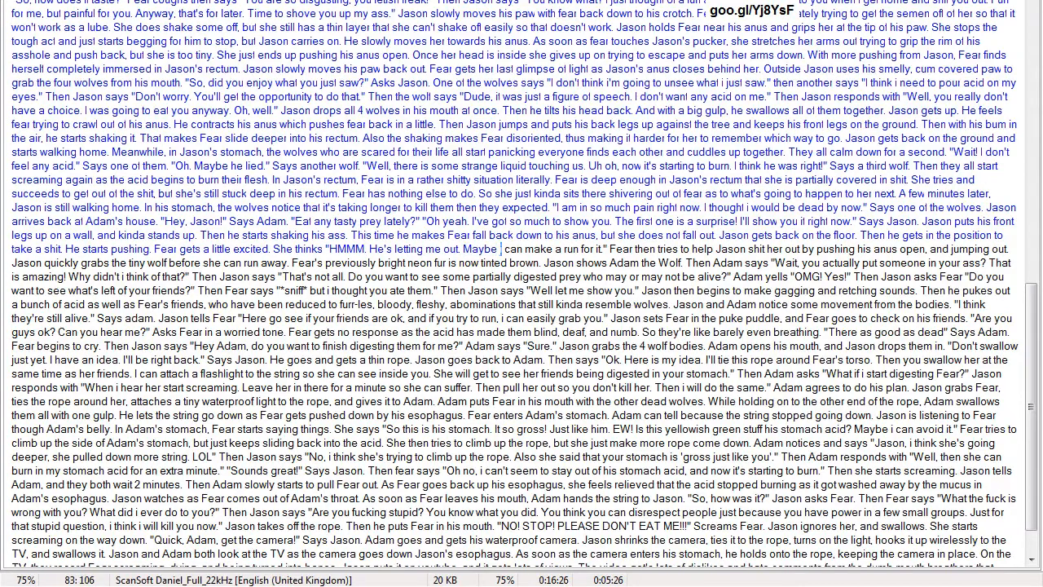
Follow narration to the passage on Fear's fur-less abominations, about 79% read.
{"action": "double_click", "coordinate": [642, 249]}
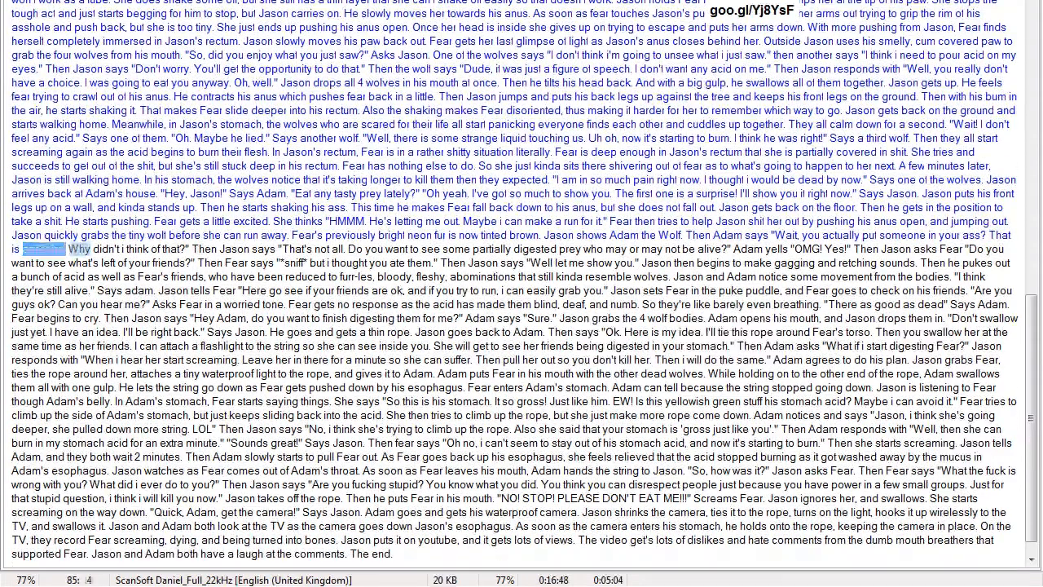
{"action": "double_click", "coordinate": [215, 249]}
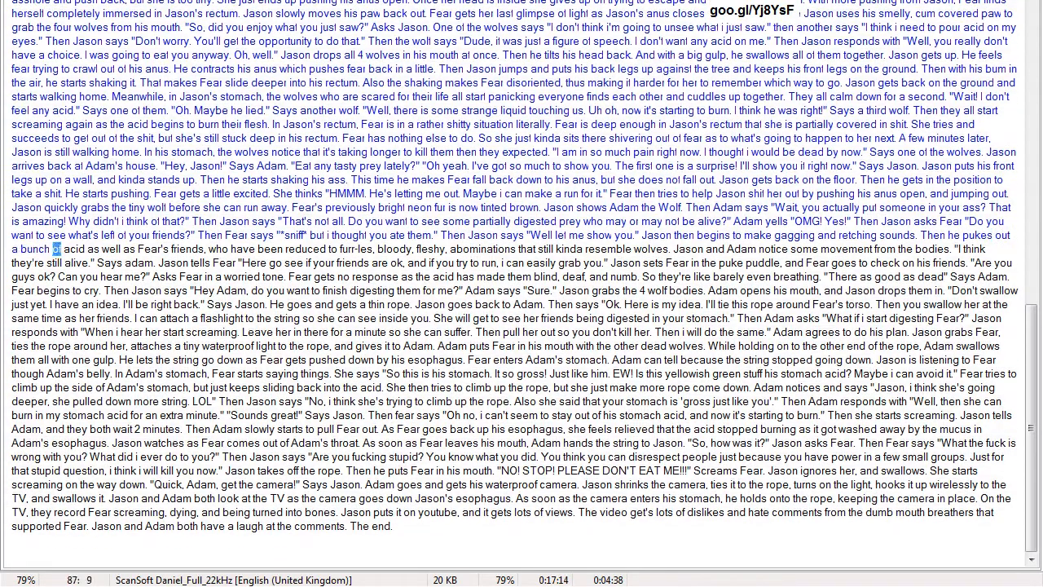
Follow the highlight to 'responds' in Adam's reply, about 91% through the story.
{"action": "double_click", "coordinate": [188, 249]}
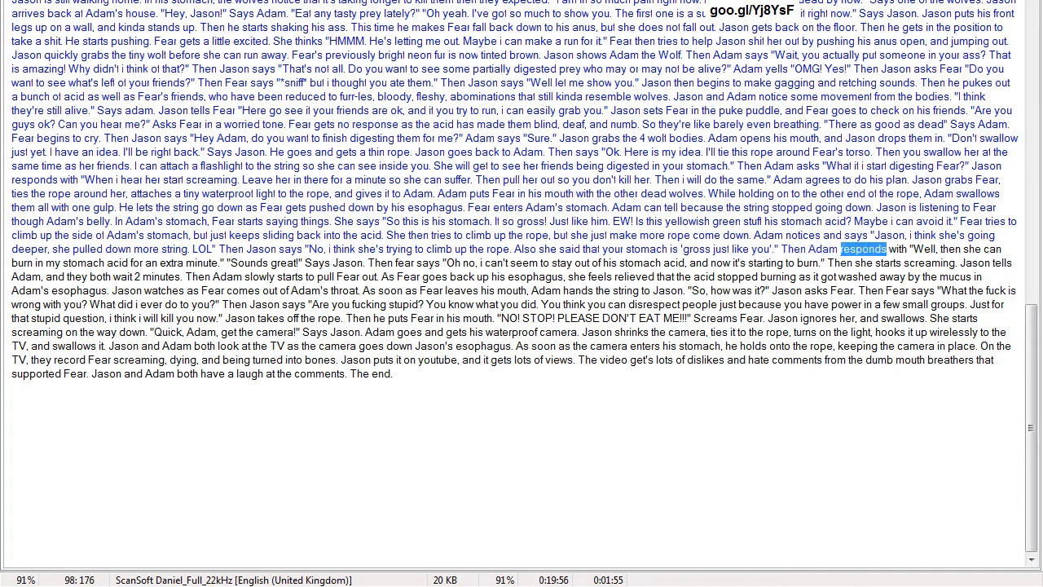
{"action": "scroll", "scroll_direction": "down", "scroll_amount": 3}
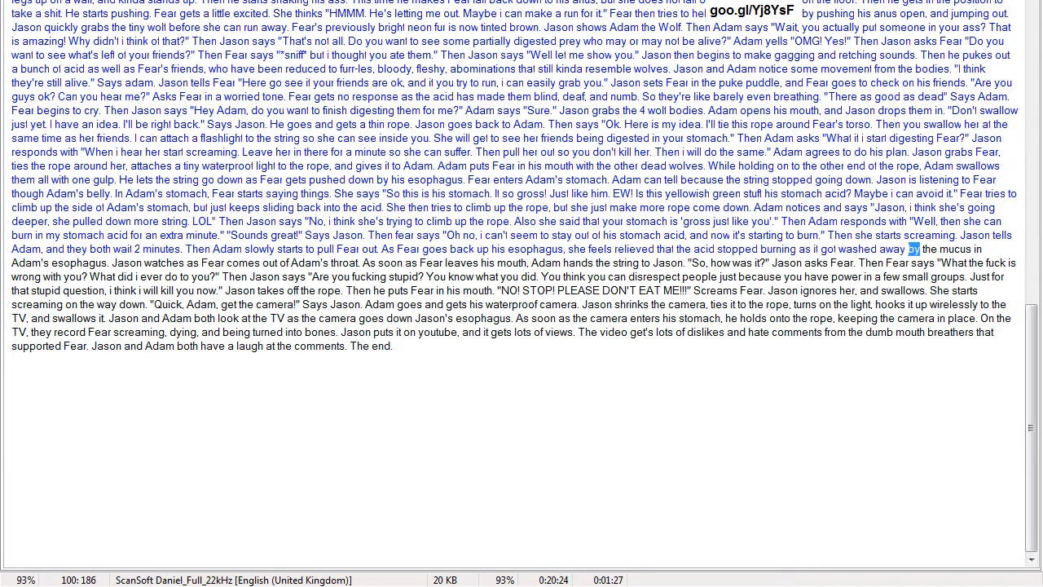
Scroll to the closing lines as the highlight reaches 'Quick,' at about 97%.
{"action": "scroll", "scroll_direction": "down", "scroll_amount": 3}
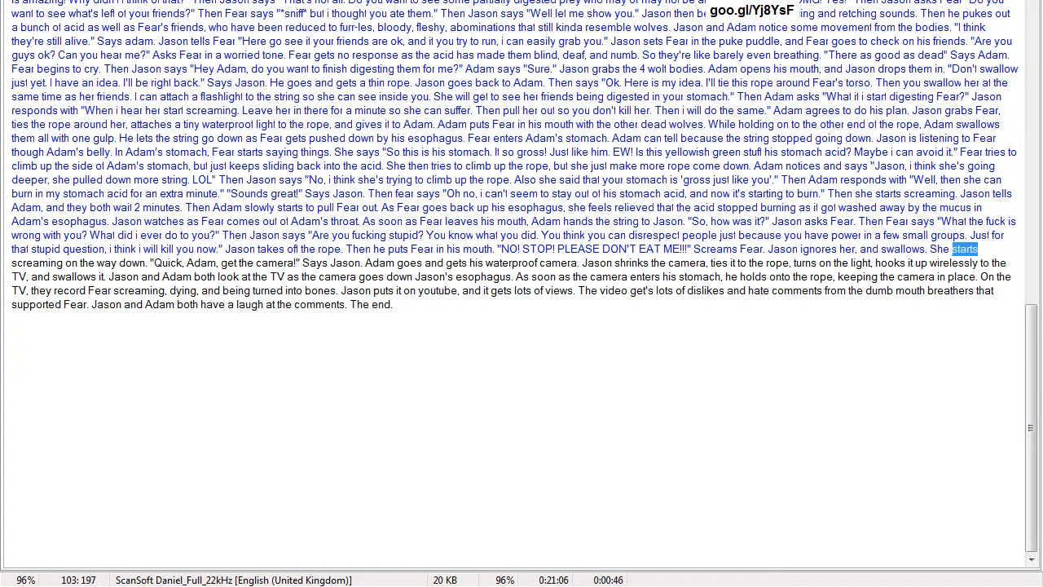
{"action": "scroll", "scroll_direction": "down", "scroll_amount": 3}
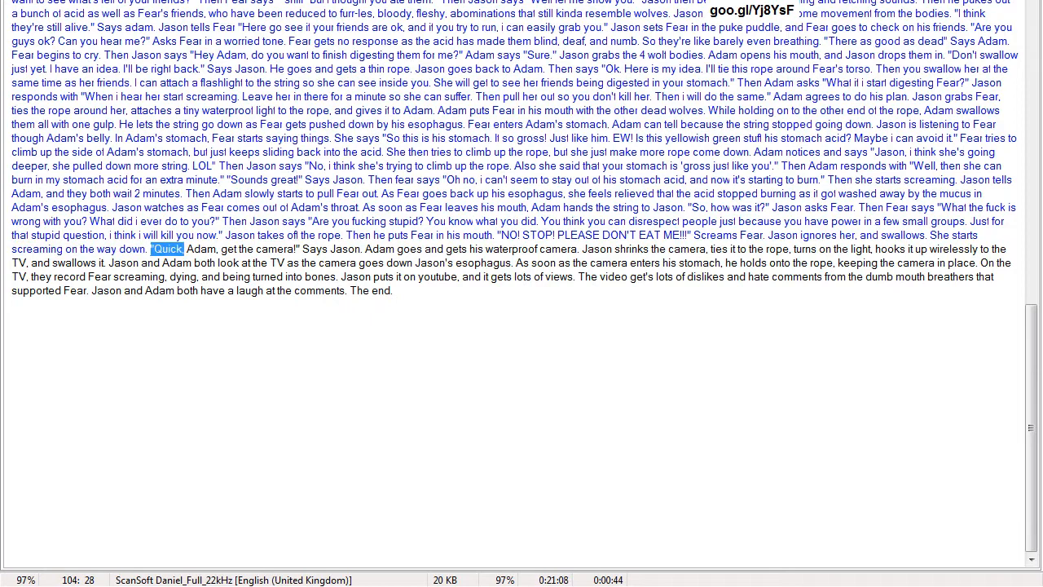